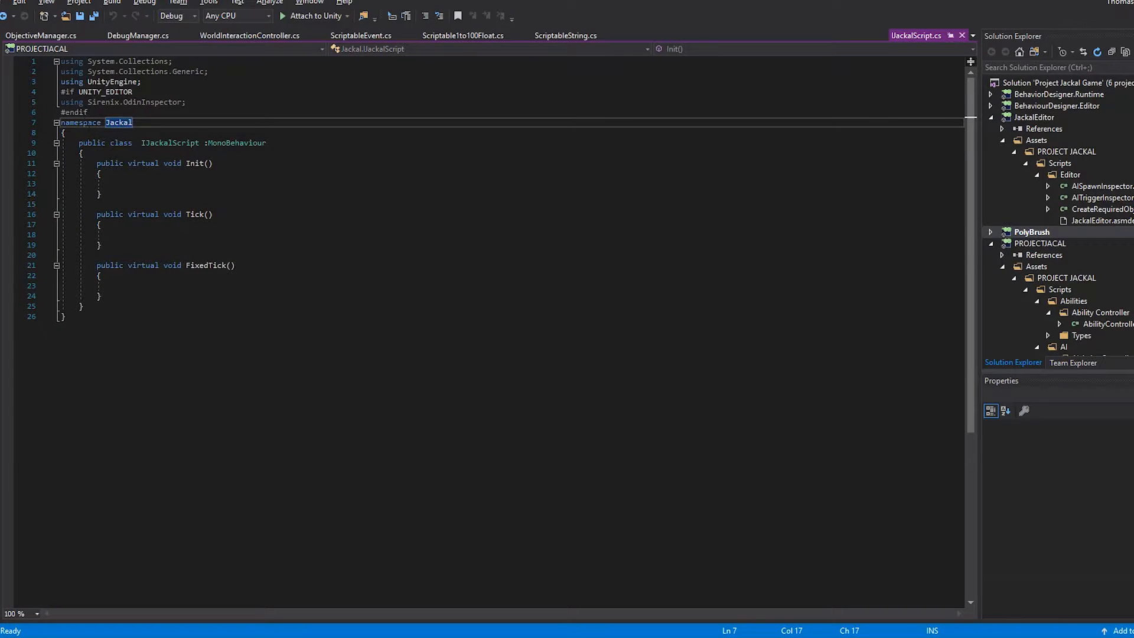
Step: Review the IJackalScript base class, glance at Unity, then view DebugManager.cs with its Init and Tick loops
{"action": "left_click", "coordinate": [100, 245]}
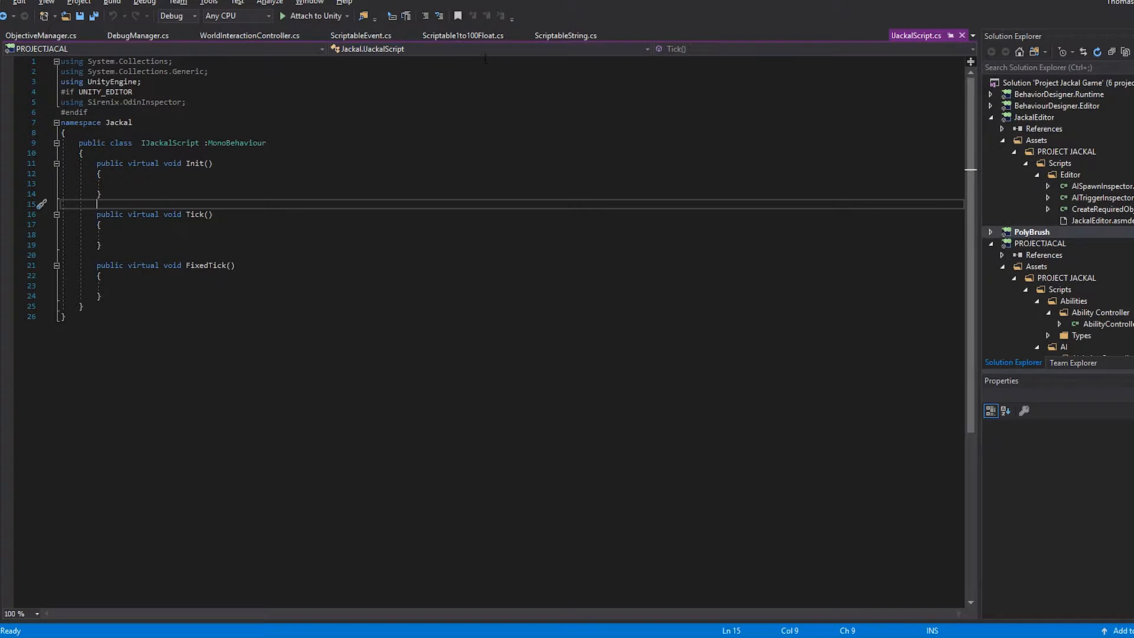
{"action": "left_click", "coordinate": [141, 35]}
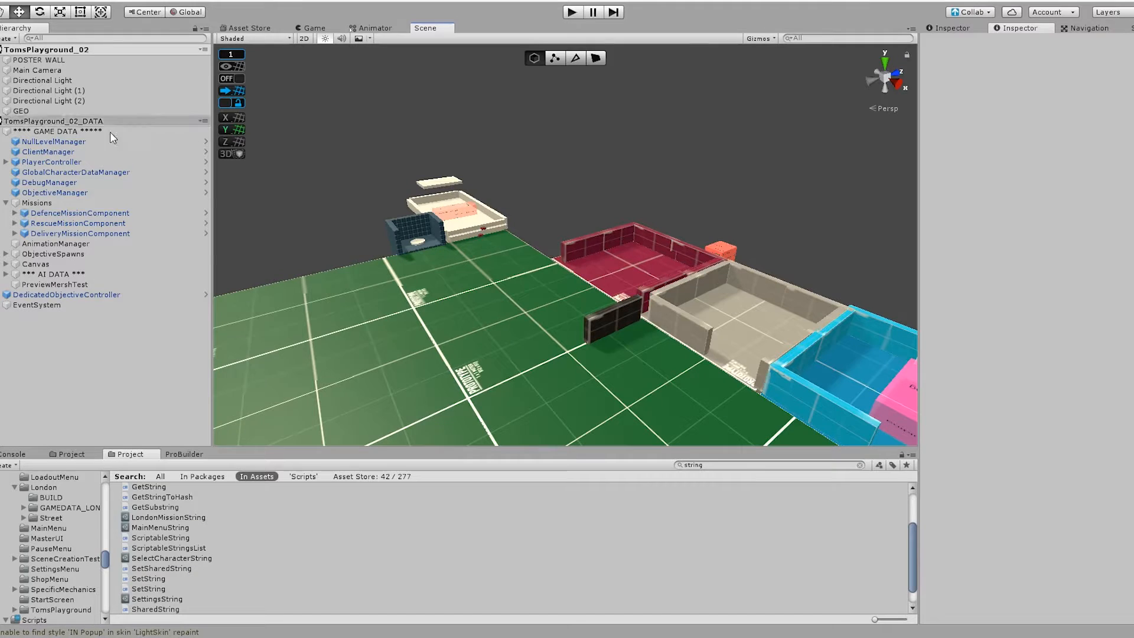
{"action": "left_click", "coordinate": [43, 182]}
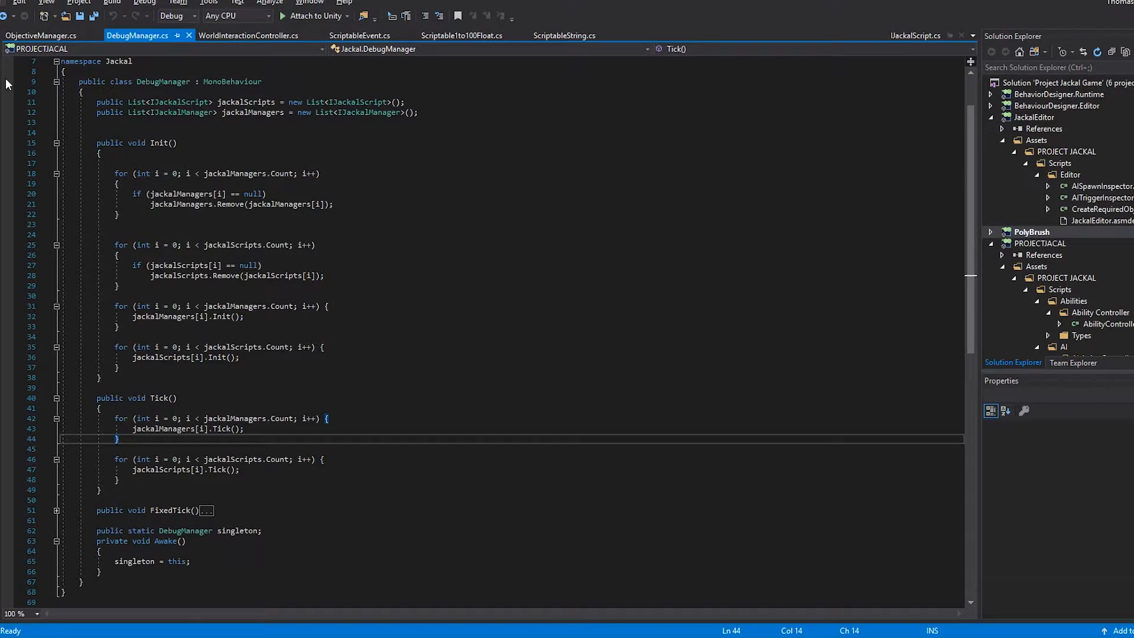
Step: Show the WorldInteractionController.cs script, which derives from IJackalScript
{"action": "left_click", "coordinate": [247, 35]}
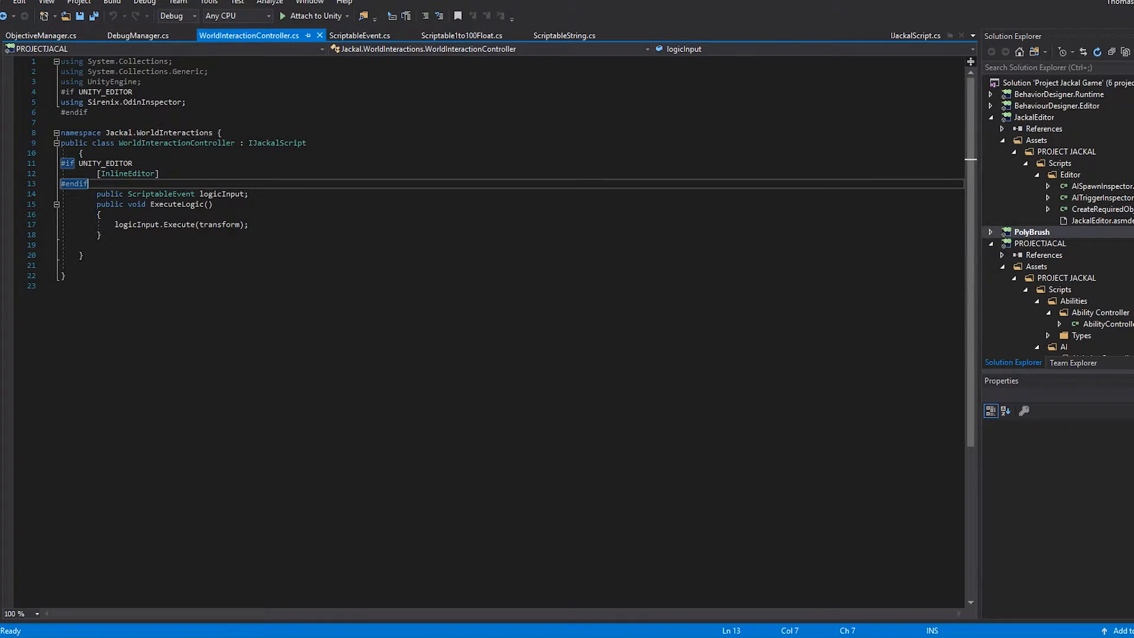
Step: Go to the ScriptableEvent definition to check its virtual Execute method
{"action": "right_click", "coordinate": [159, 194]}
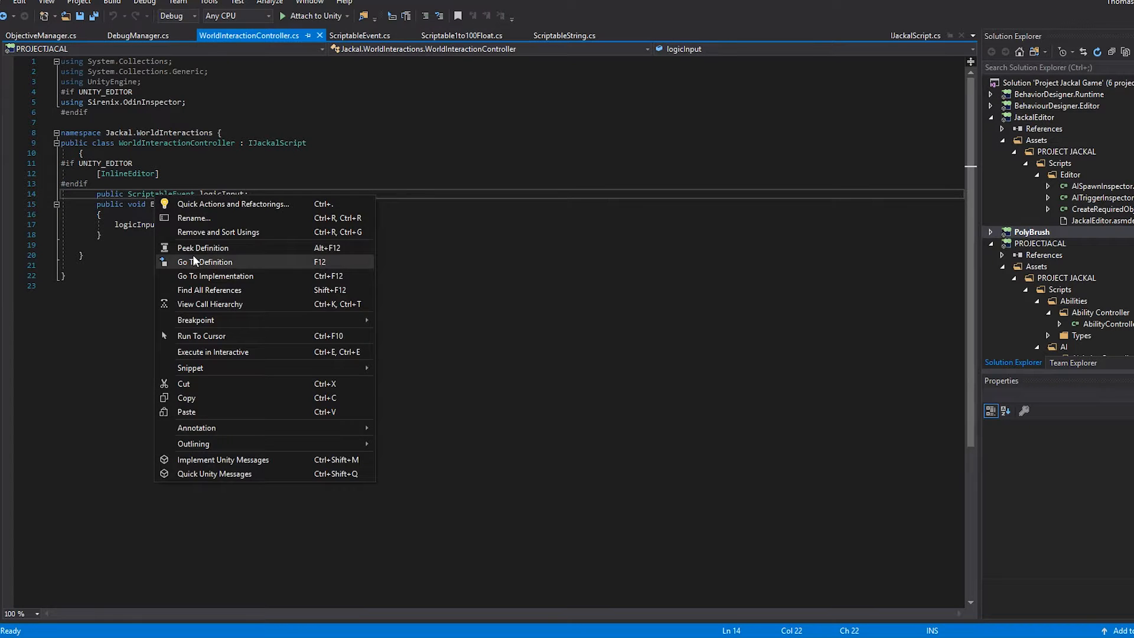
{"action": "left_click", "coordinate": [204, 262]}
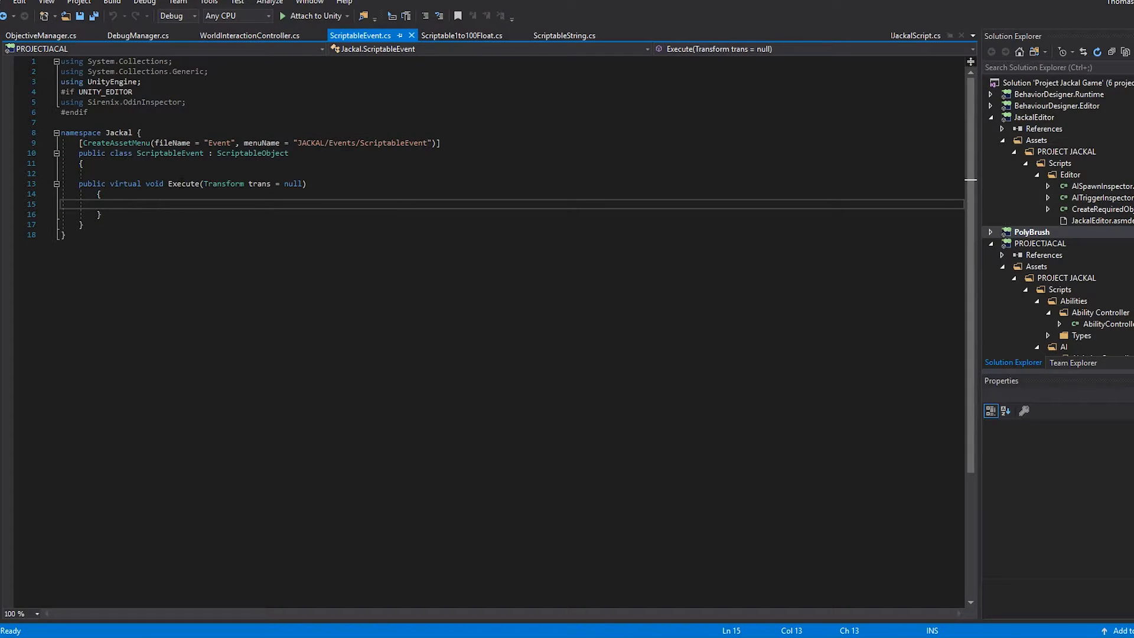
{"action": "left_click", "coordinate": [127, 184]}
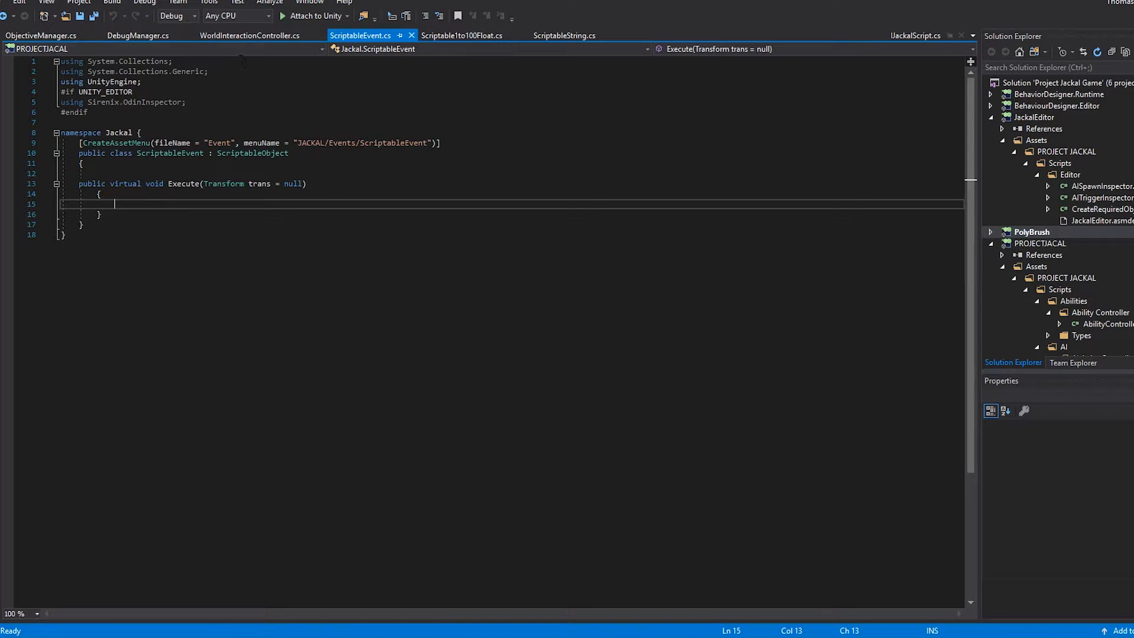
Step: Return to WorldInteractionController, open ObjectiveManager.cs, then switch to the Unity editor
{"action": "left_click", "coordinate": [250, 36]}
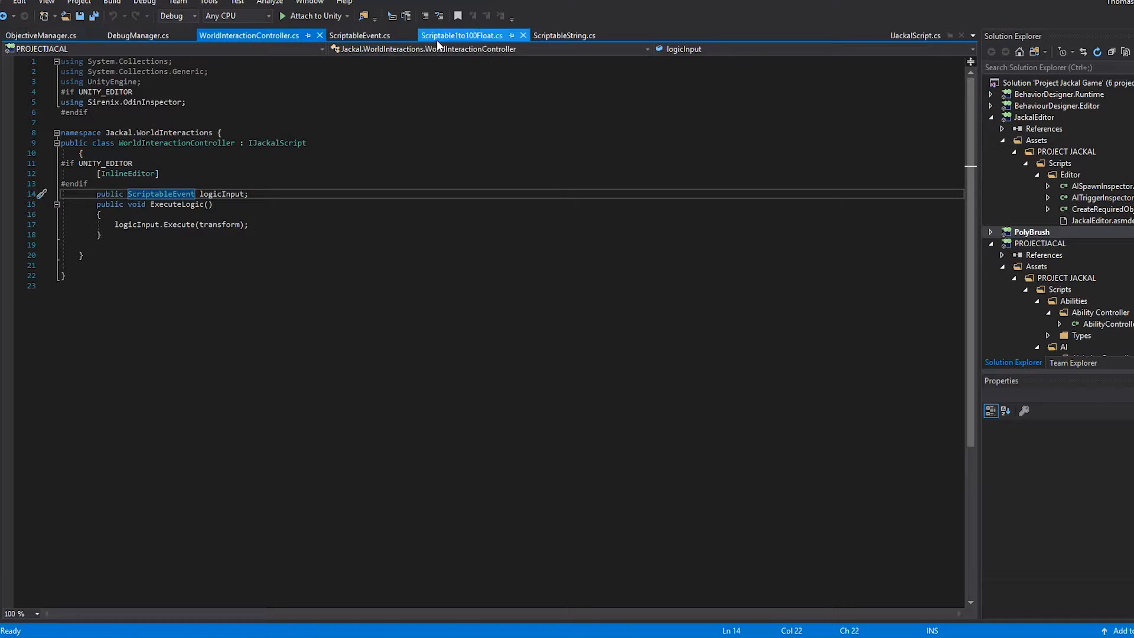
{"action": "left_click", "coordinate": [38, 32]}
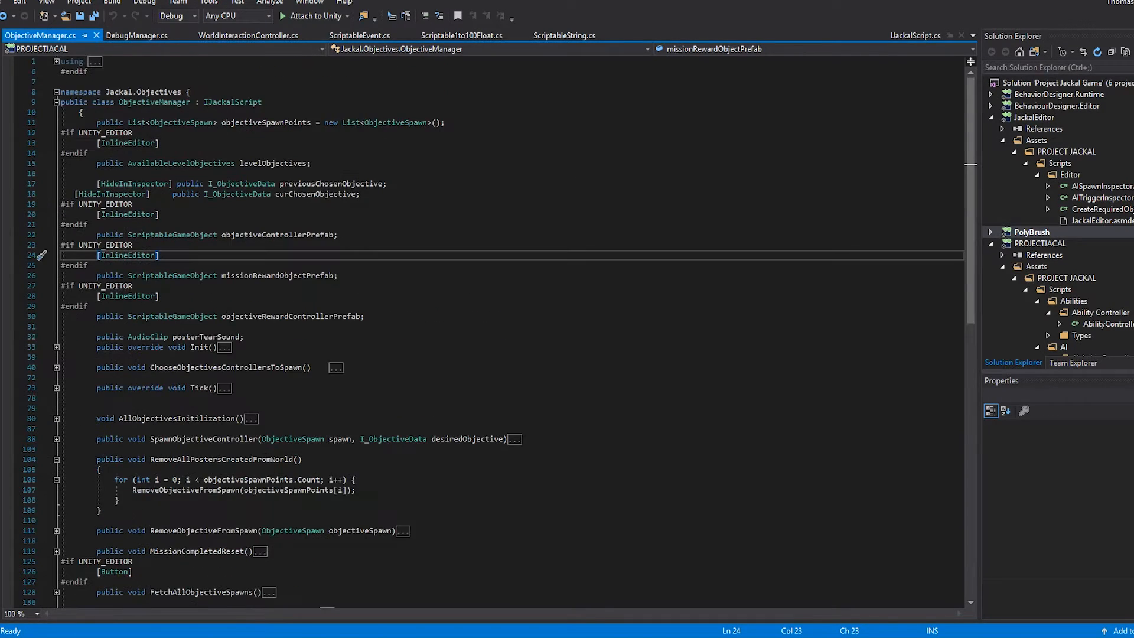
{"action": "key", "text": "alt+tab"}
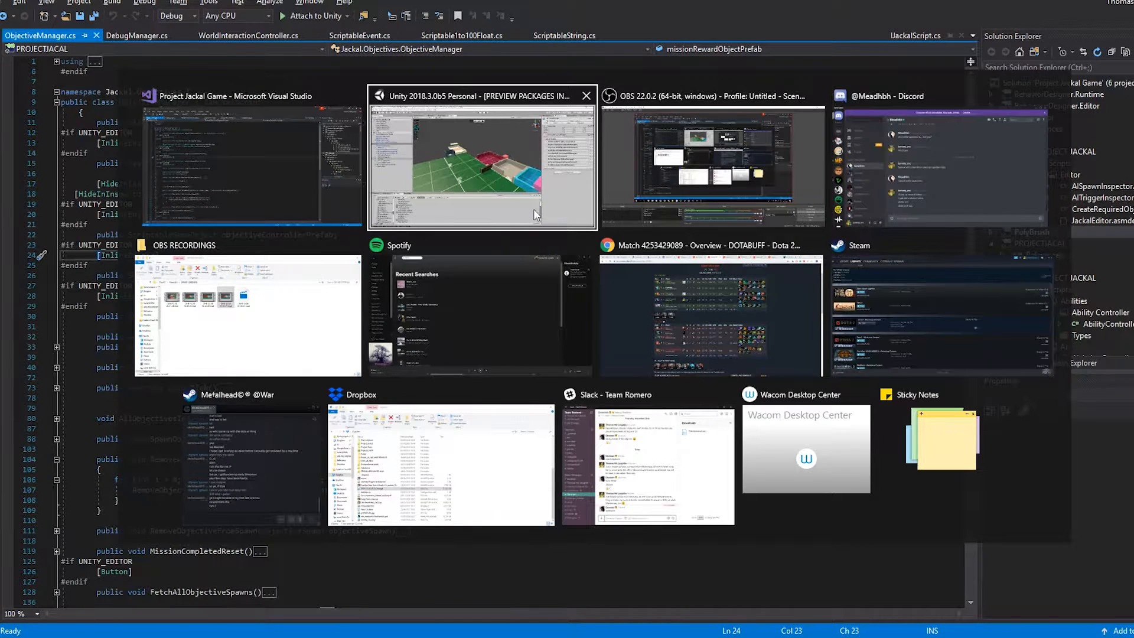
{"action": "left_click", "coordinate": [482, 166]}
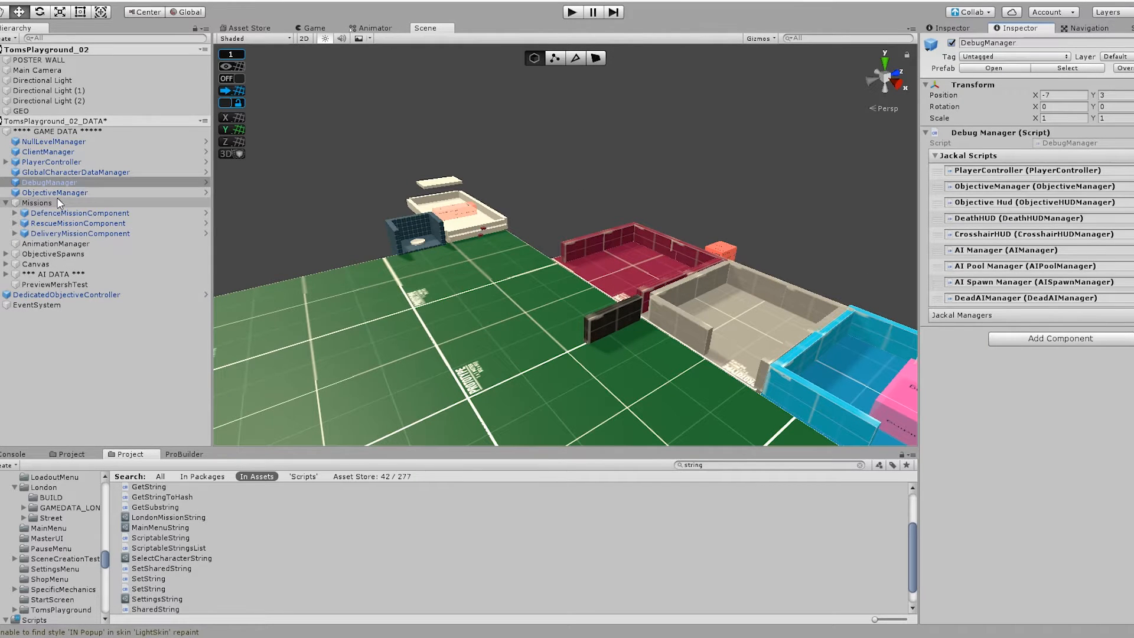
Step: Inspect the ObjectiveManager, DefenceMissionComponent and RescueMissionComponent objects, then return to ObjectiveManager.cs
{"action": "left_click", "coordinate": [46, 193]}
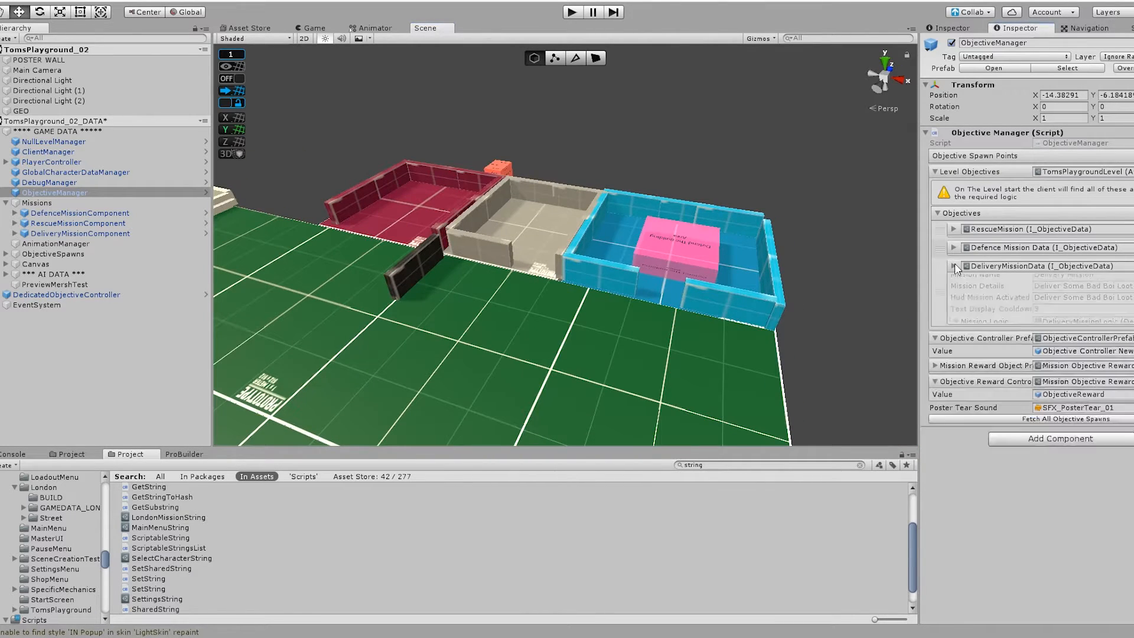
{"action": "left_click", "coordinate": [79, 213]}
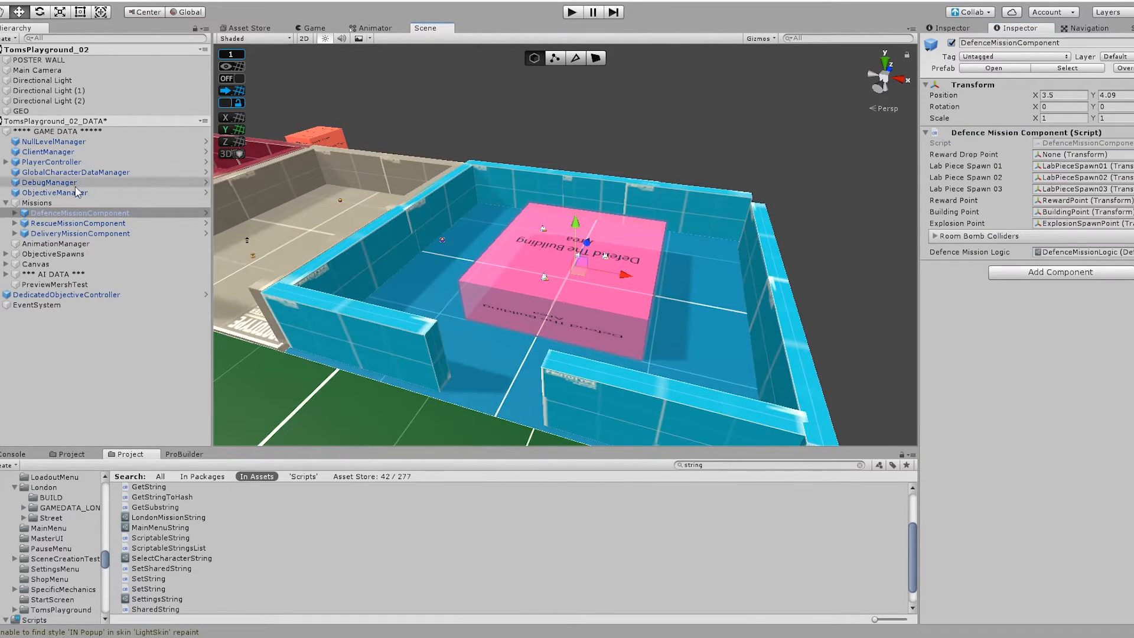
{"action": "left_click", "coordinate": [77, 222]}
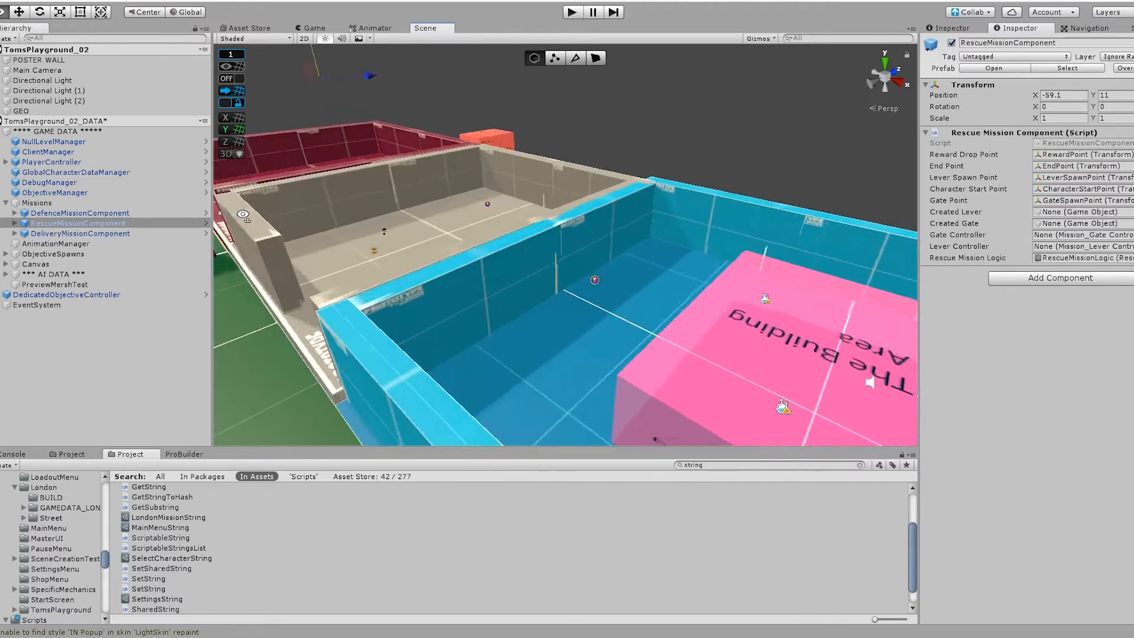
{"action": "left_click", "coordinate": [82, 233]}
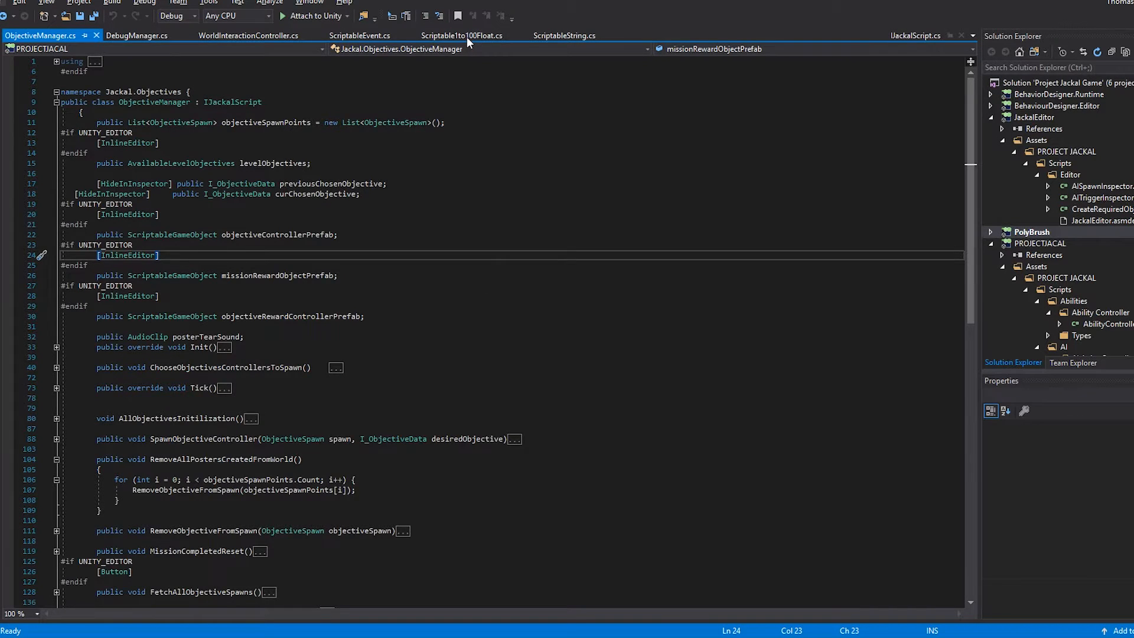
Step: Back in Unity, show the LondonMissionString ScriptableString asset and its Value field in the Inspector
{"action": "left_click", "coordinate": [565, 35]}
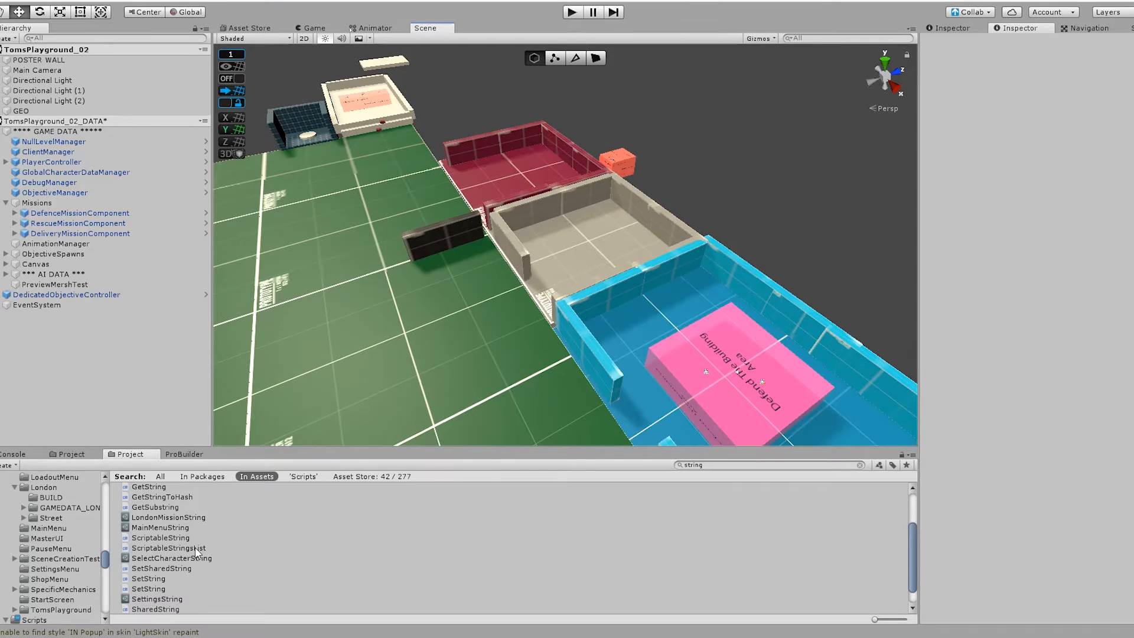
{"action": "left_click", "coordinate": [167, 516]}
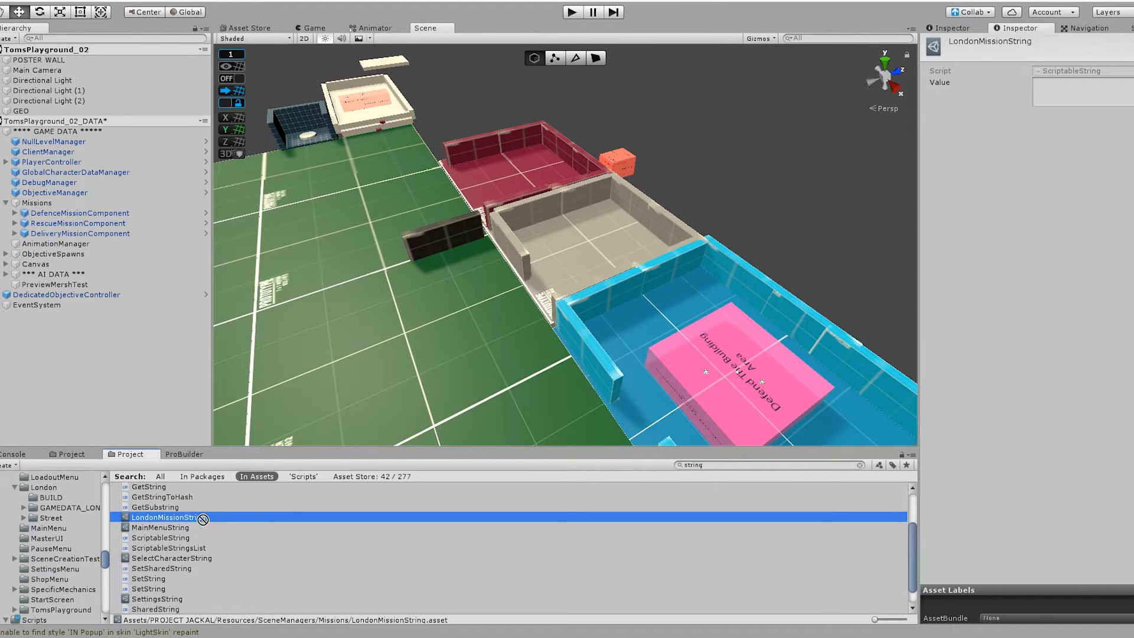